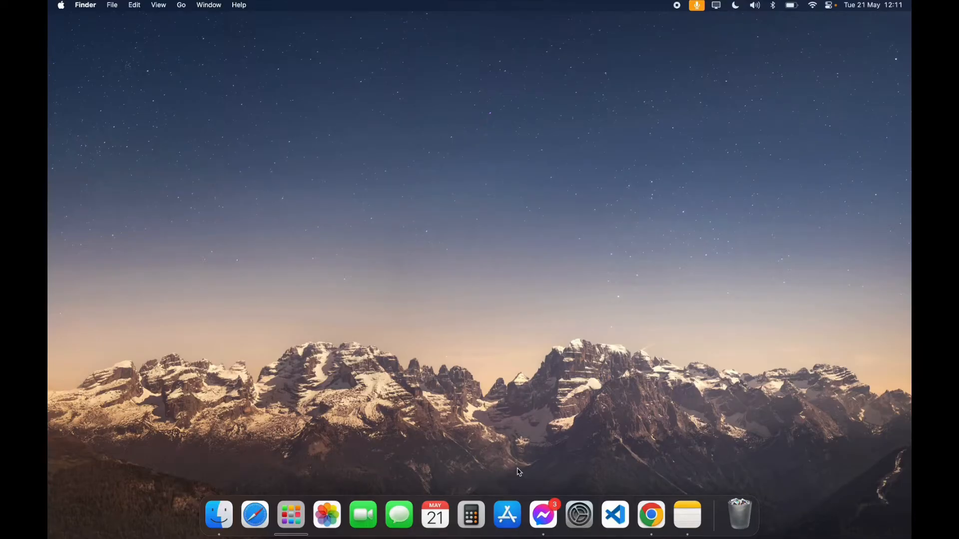
{"action": "mouse_move", "coordinate": [651, 514]}
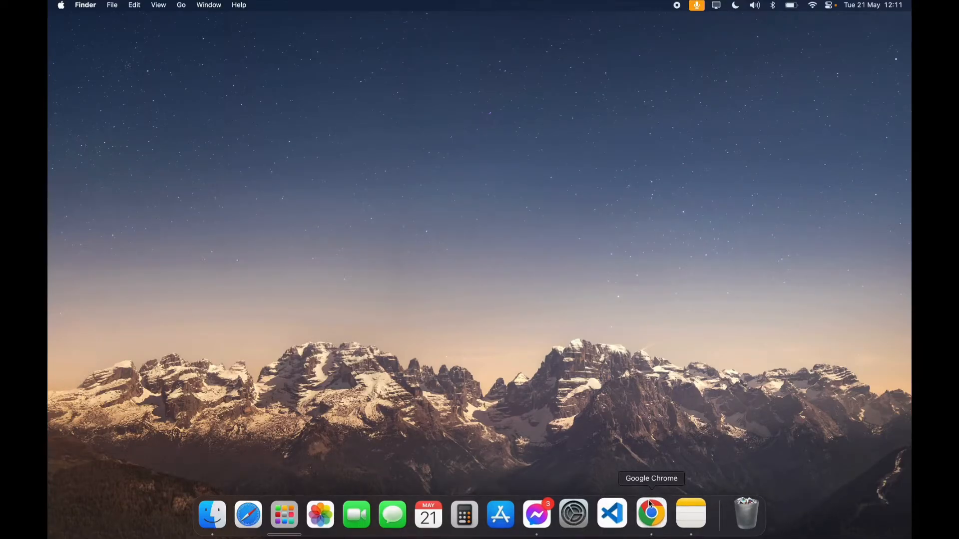
Step: Launch Chrome and search Google for 'ocean finance login'
{"action": "left_click", "coordinate": [650, 514]}
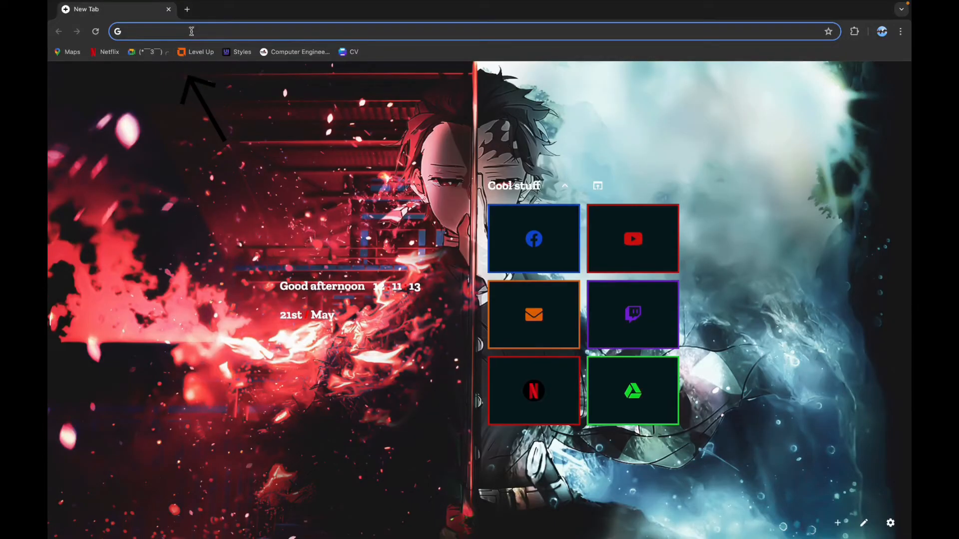
{"action": "type", "text": "ocean"}
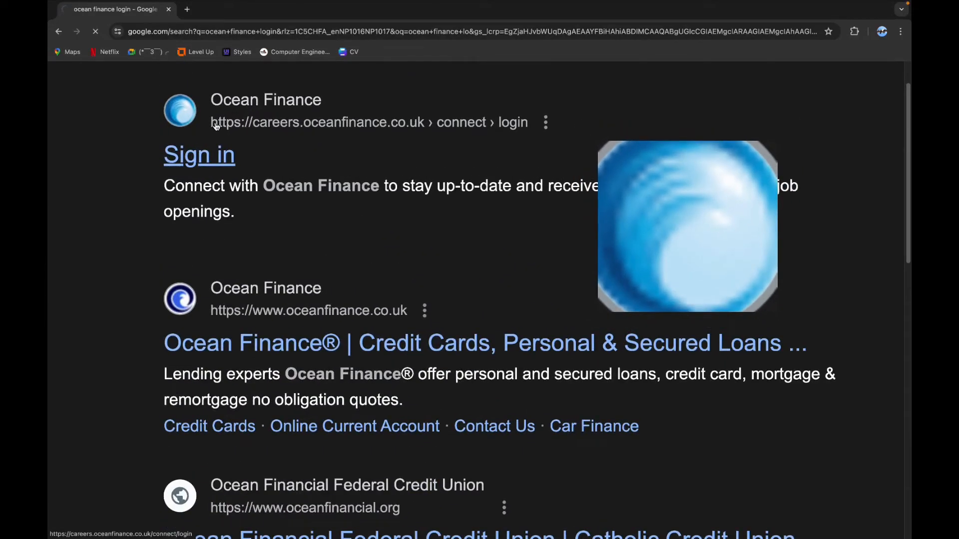
{"action": "left_click", "coordinate": [199, 154]}
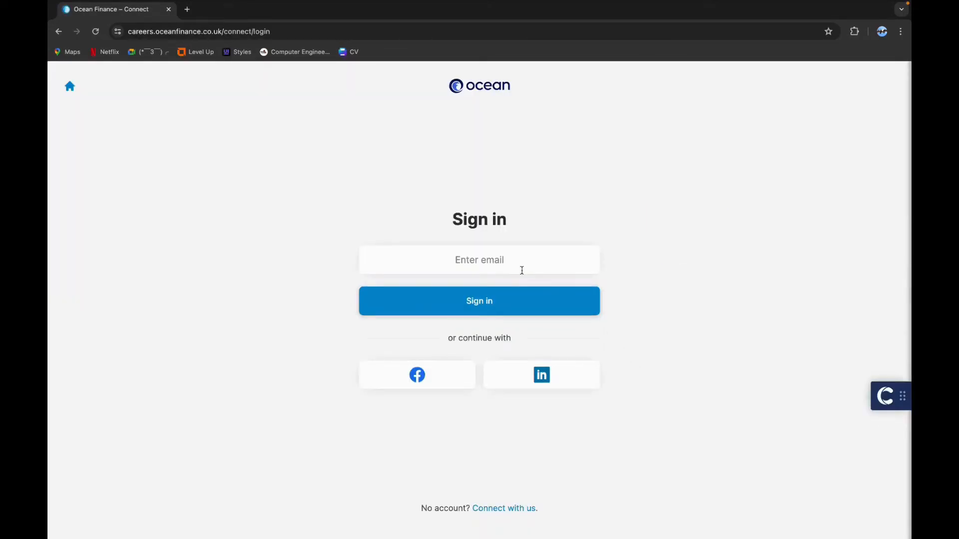
{"action": "mouse_move", "coordinate": [417, 378]}
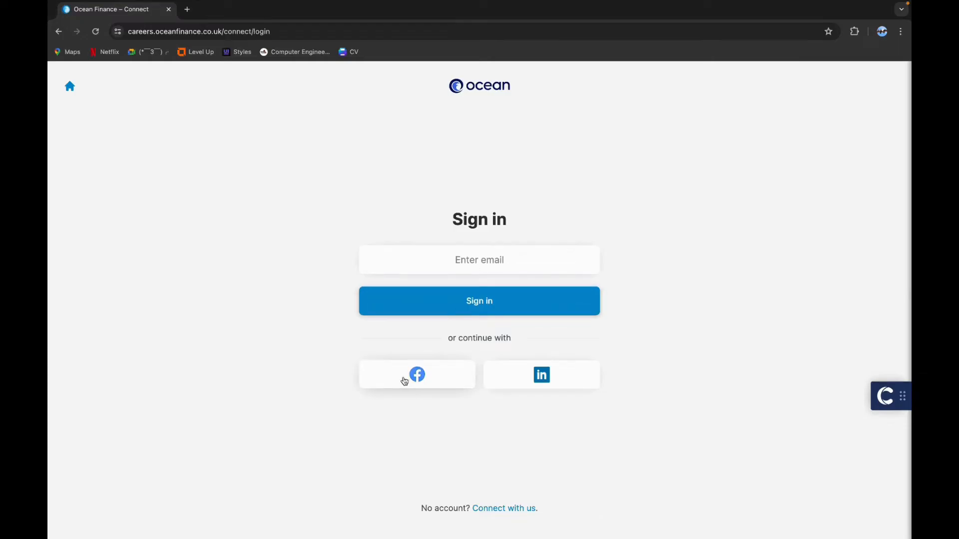
{"action": "mouse_move", "coordinate": [569, 398]}
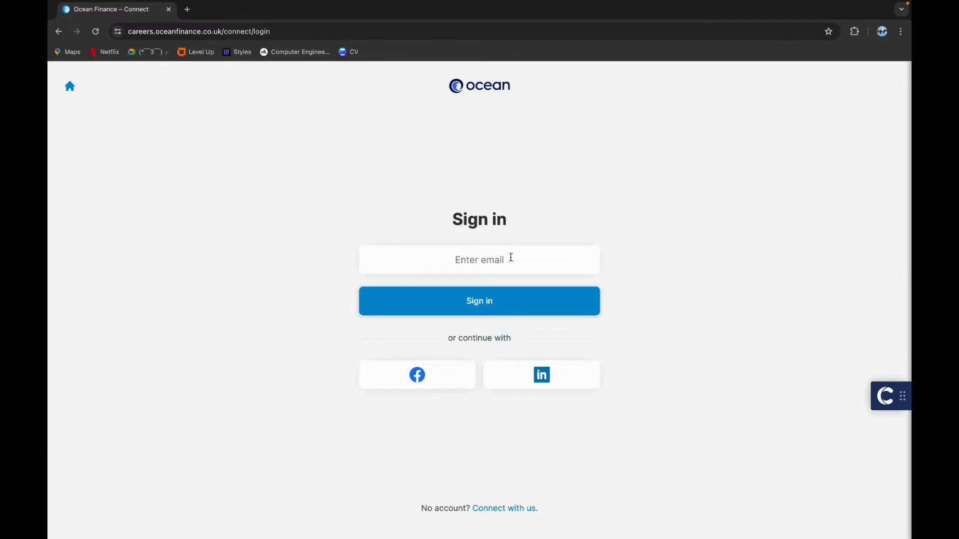
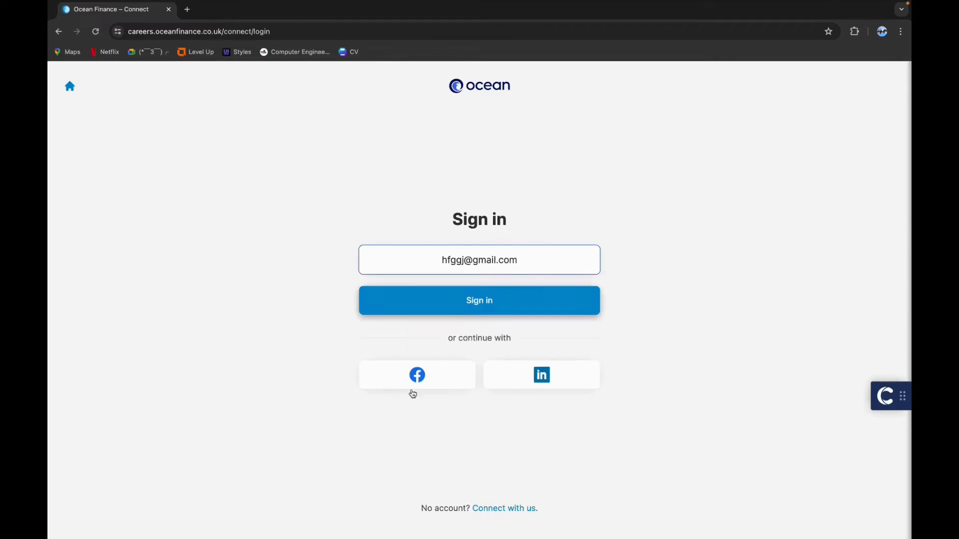